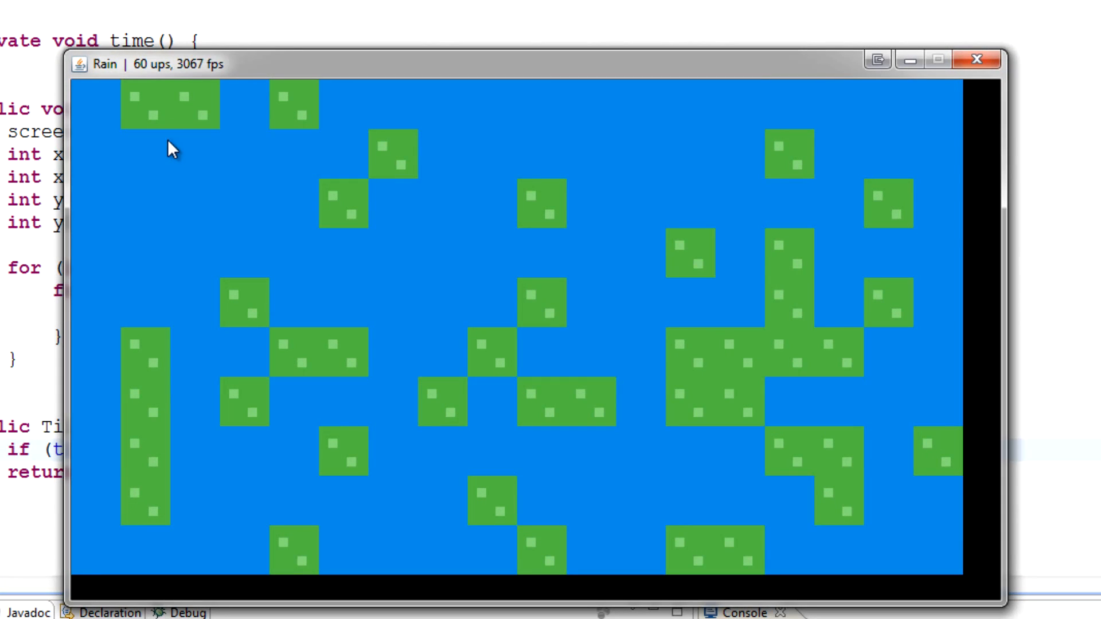
mouse_move(263, 228)
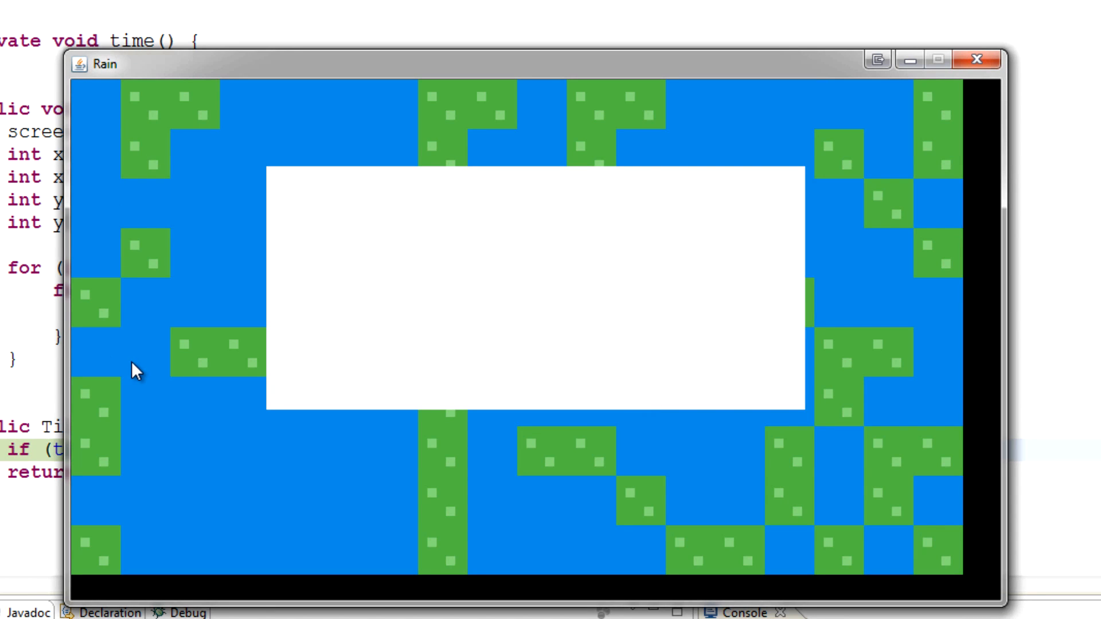
mouse_move(67, 115)
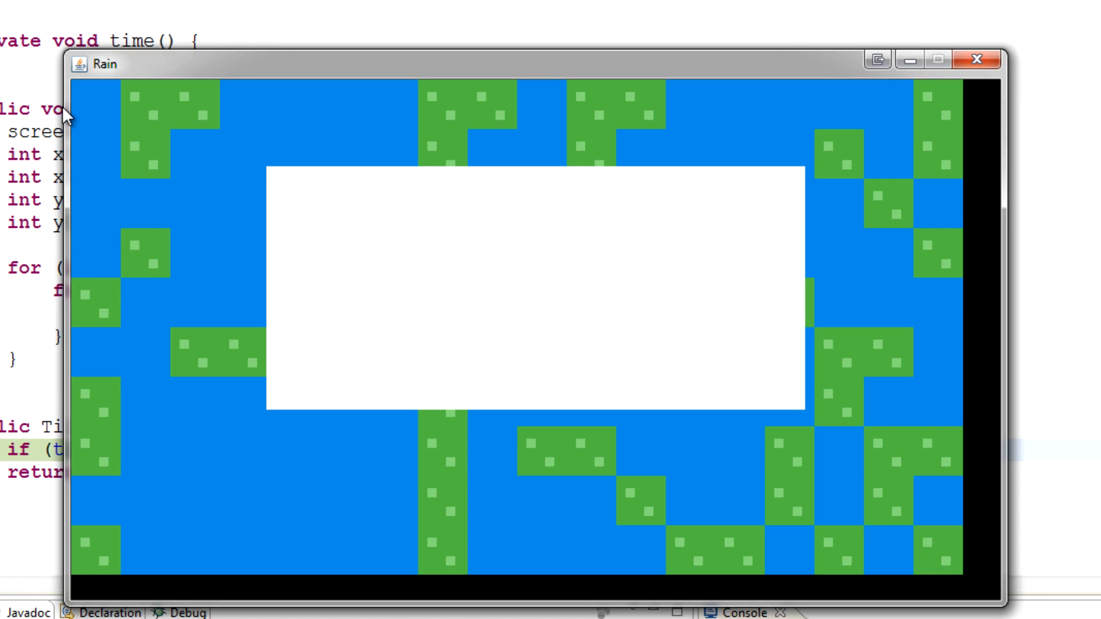
mouse_move(116, 111)
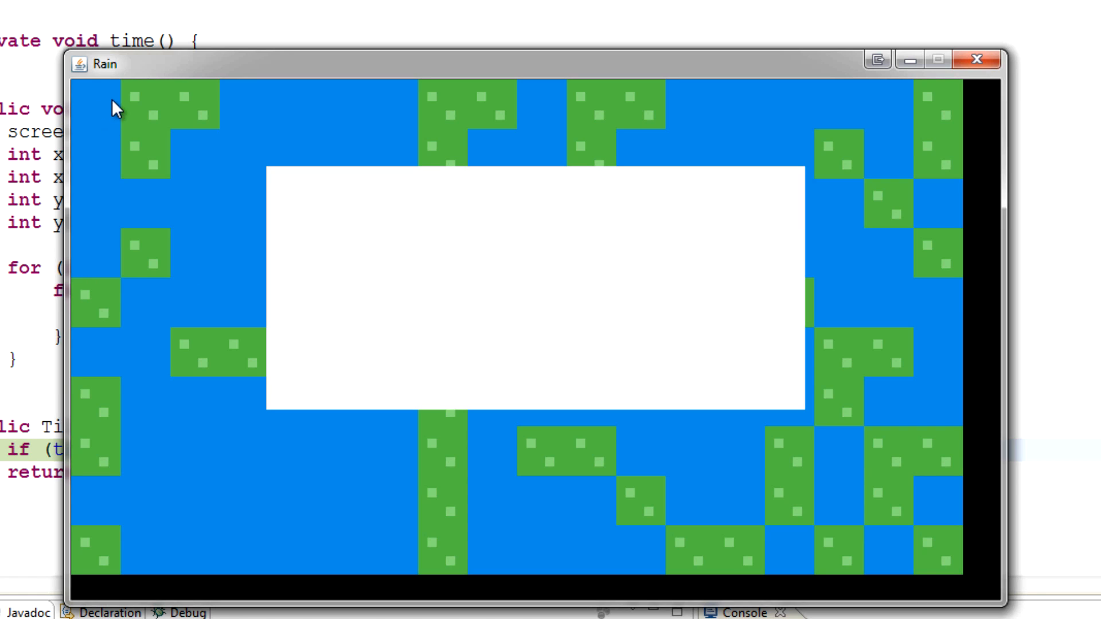
mouse_move(323, 553)
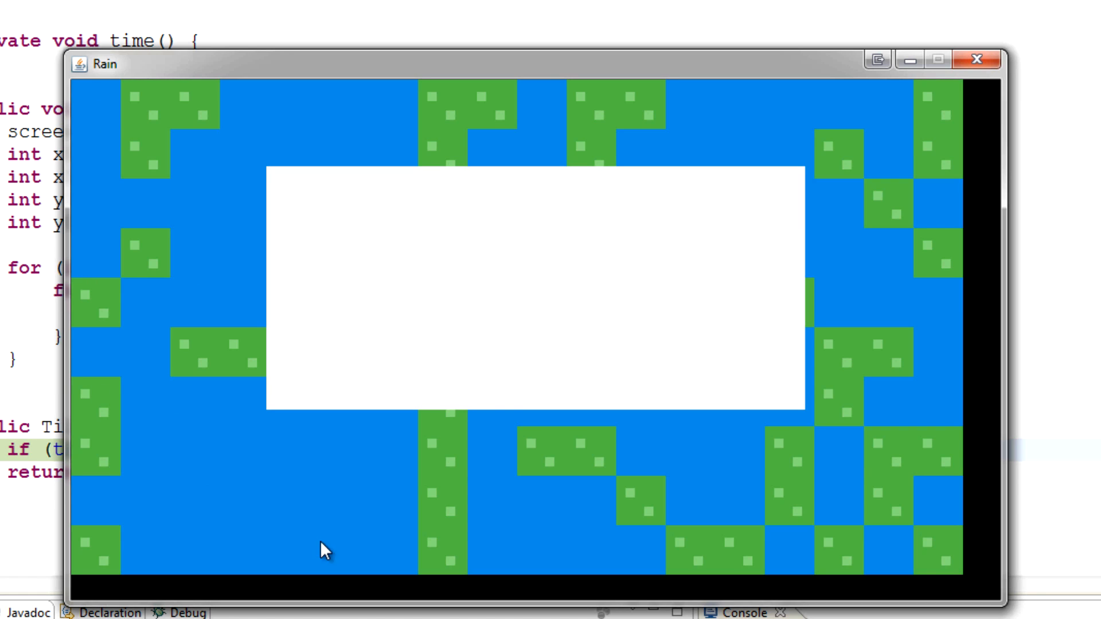
mouse_move(661, 249)
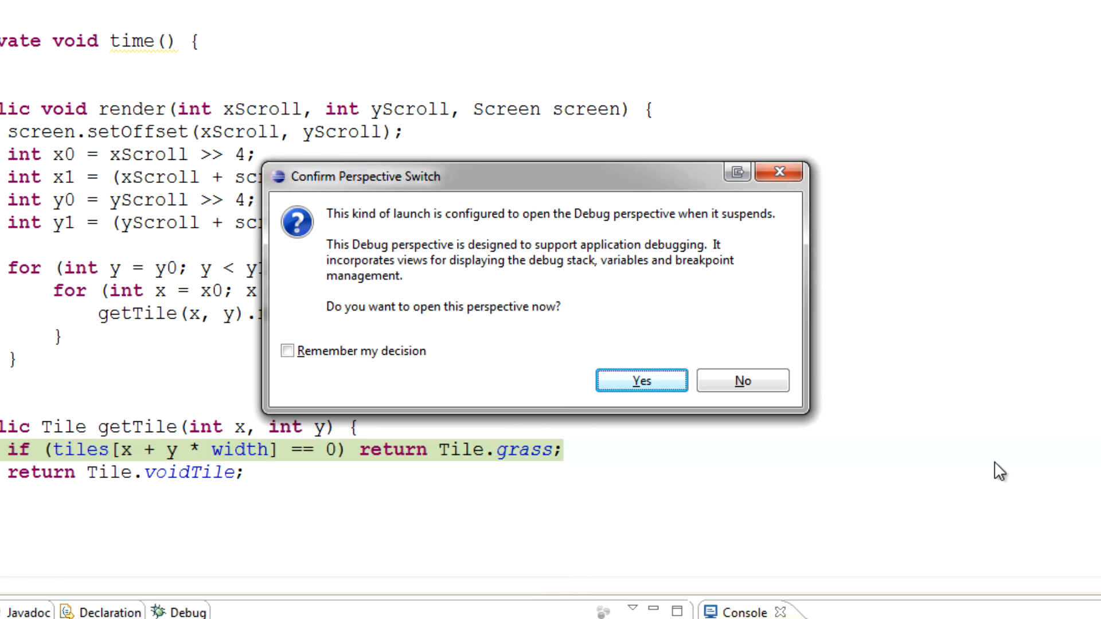
mouse_move(413, 453)
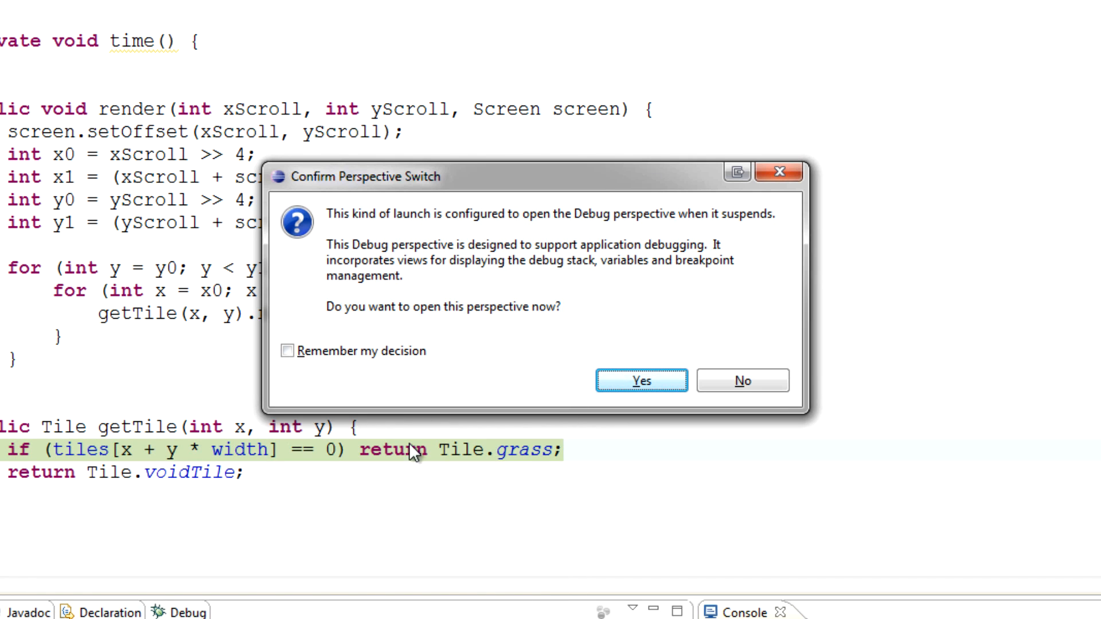
- Accept the switch to the Debug perspective on the ArrayIndexOutOfBoundsException
left_click(641, 381)
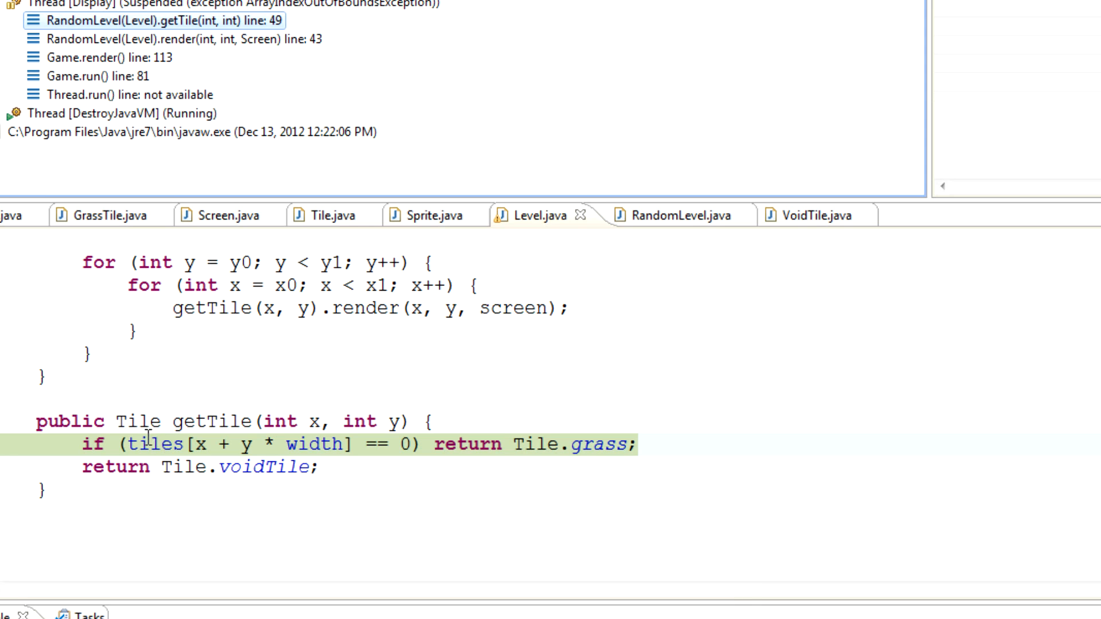
mouse_move(280, 467)
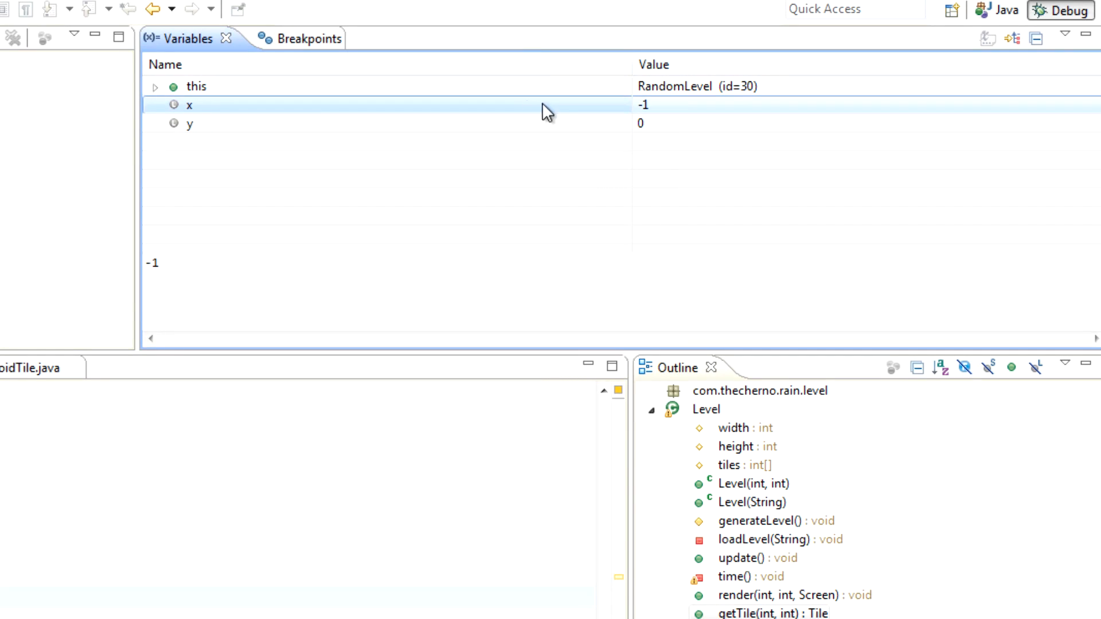
mouse_move(652, 118)
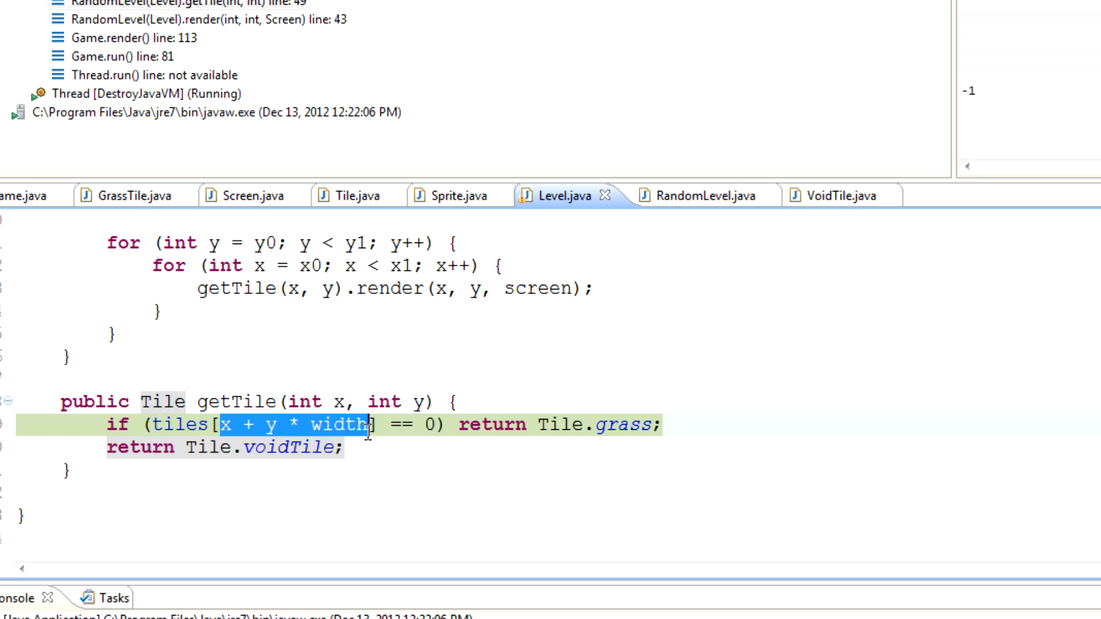
mouse_move(444, 447)
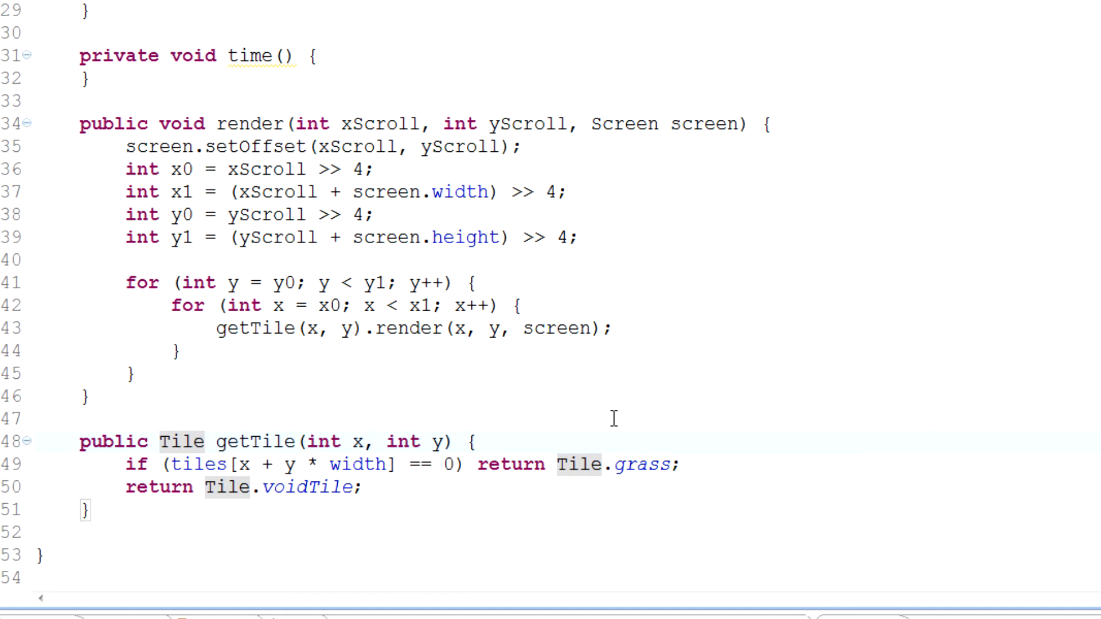
- In getTile, add `if (x < 0 || y < 0) return Tile.voidTile;` before the array lookup
left_click(477, 442)
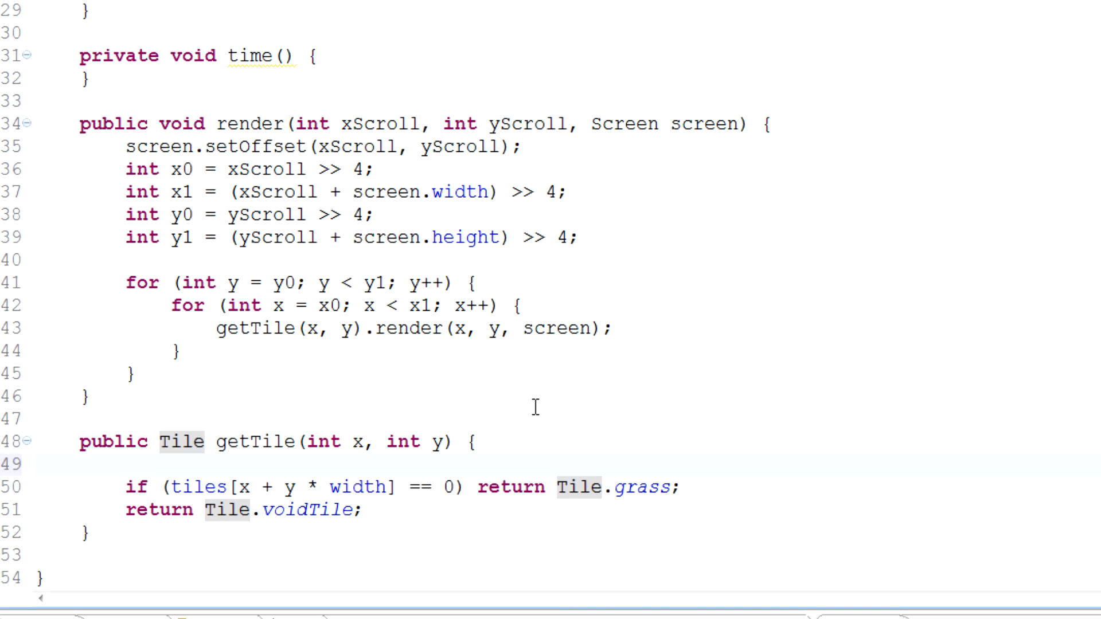
type("if (ti")
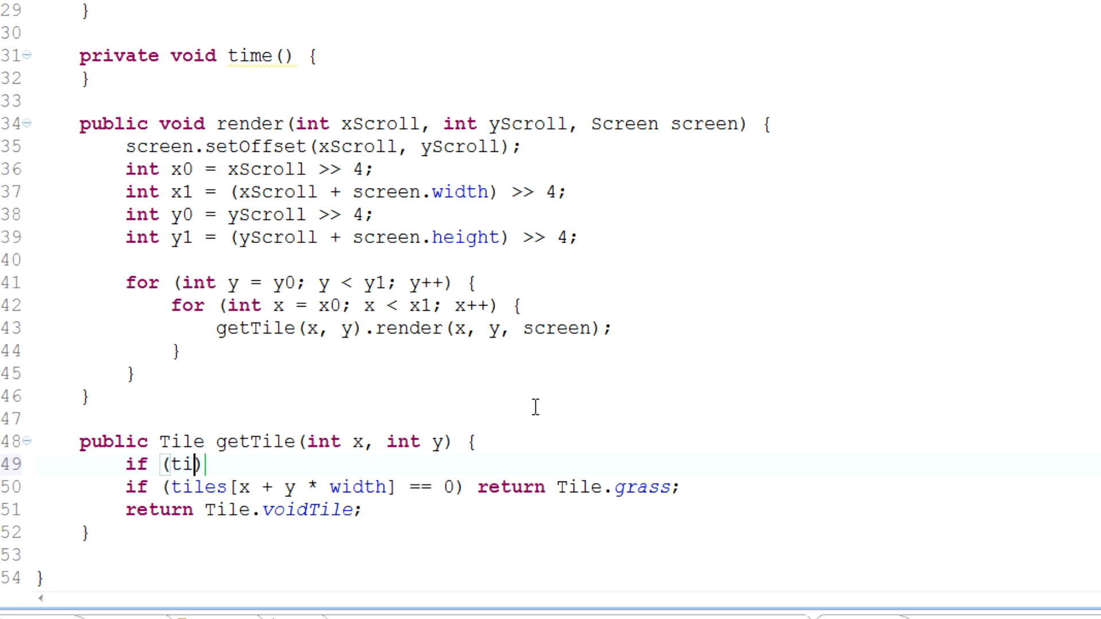
key("BackSpace")
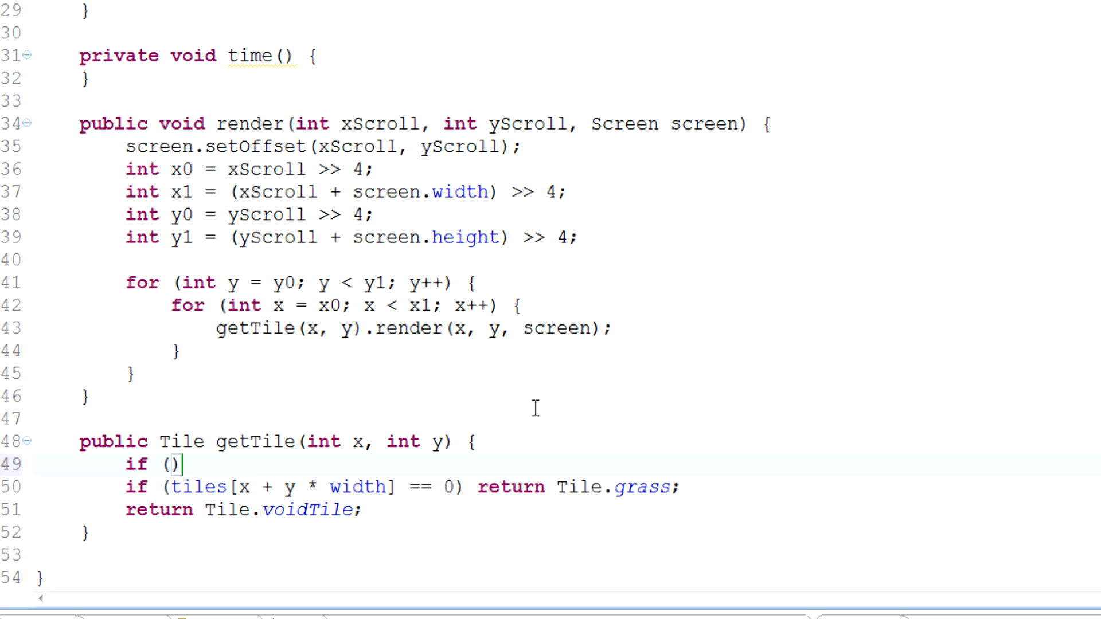
double_click(284, 486)
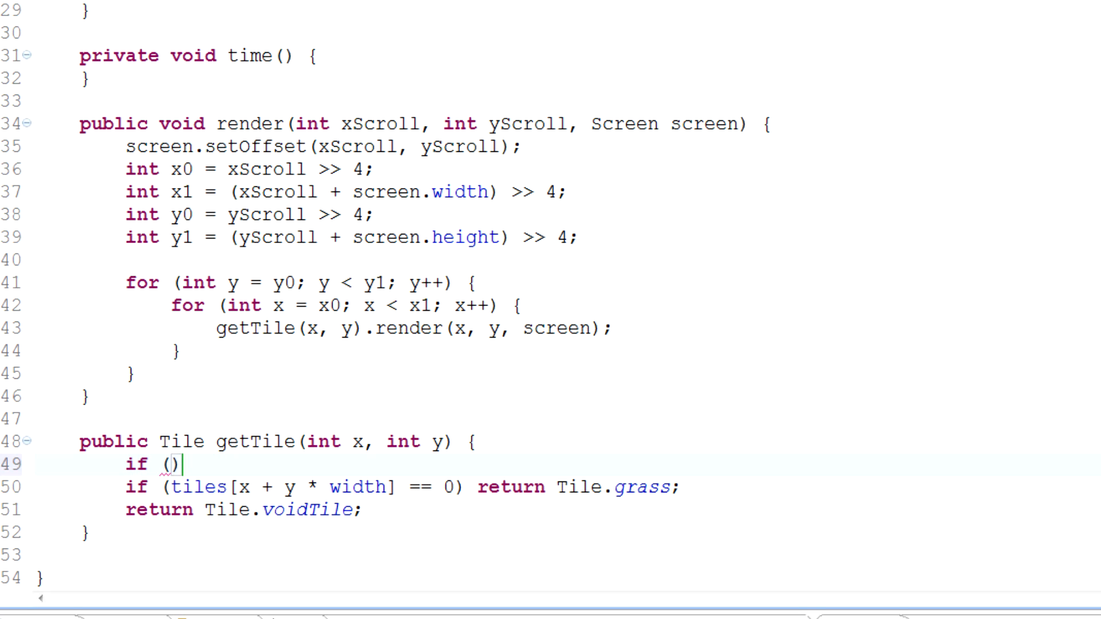
type("x <")
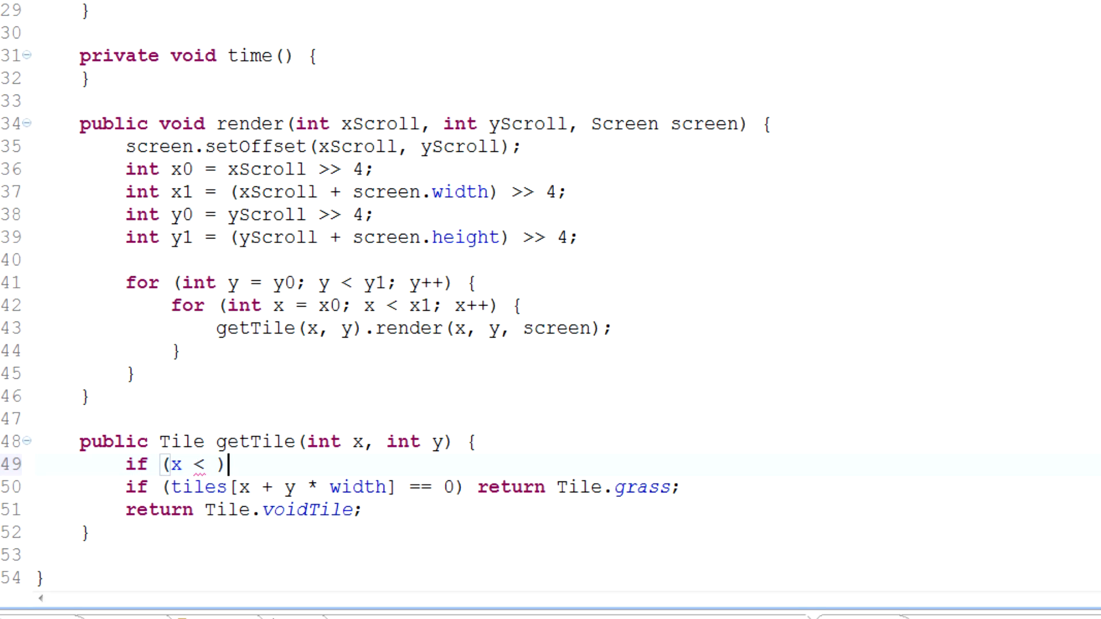
type("0 ||")
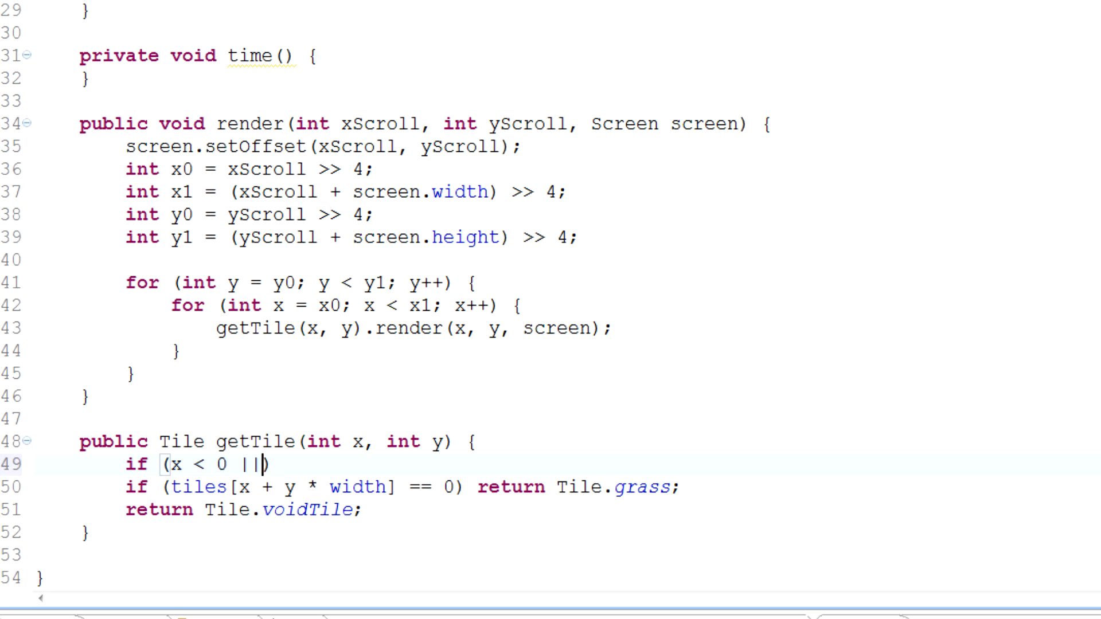
type("y < 0)")
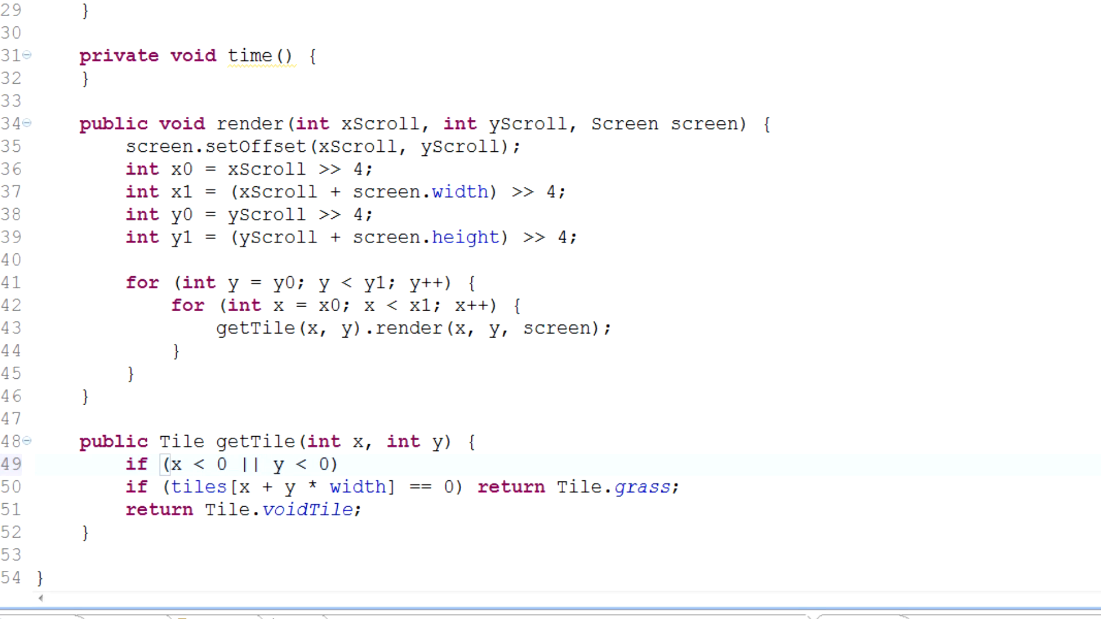
type("return Ti")
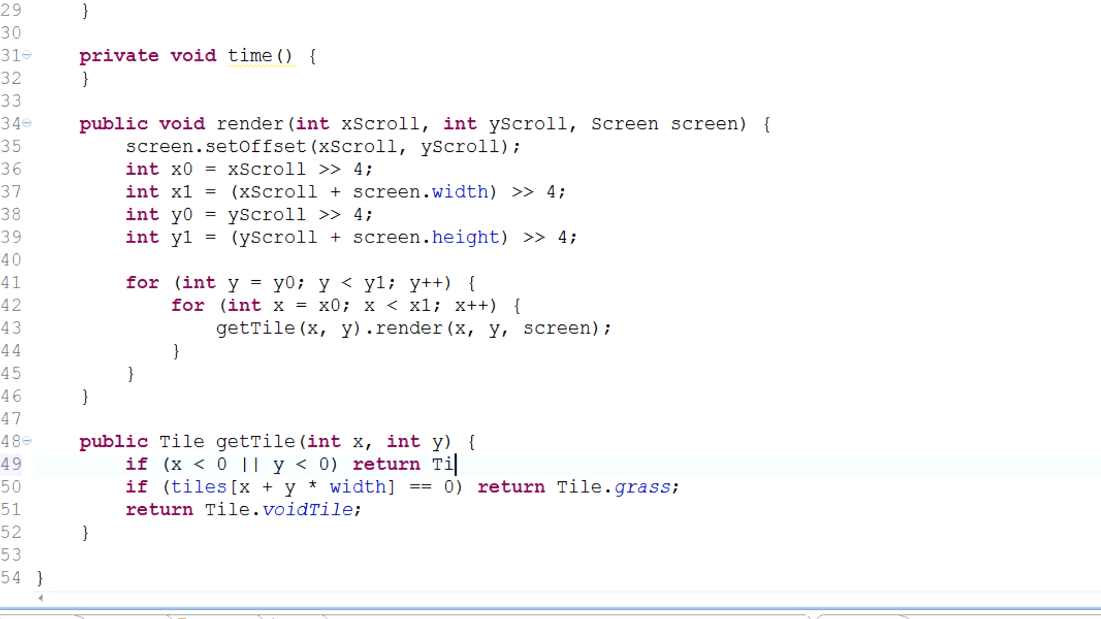
type("le.void")
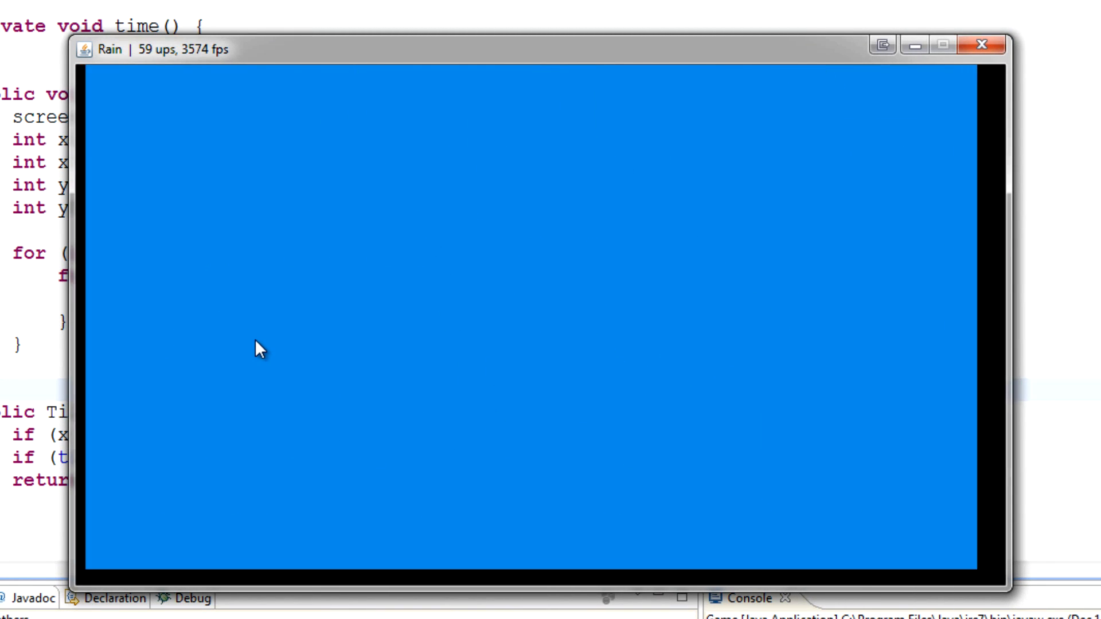
mouse_move(344, 294)
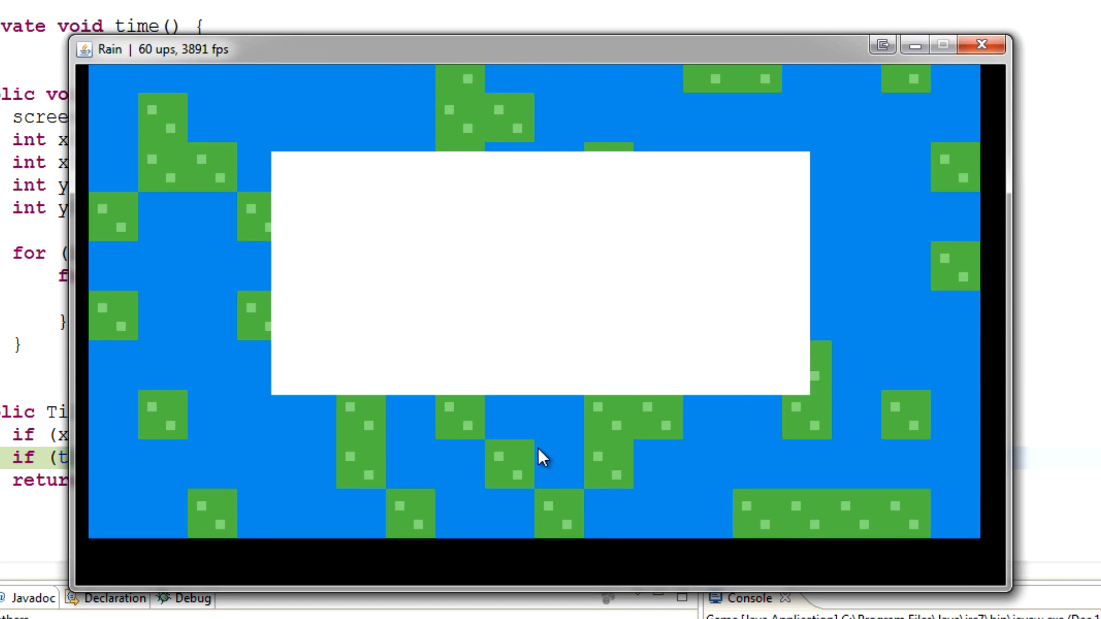
mouse_move(577, 202)
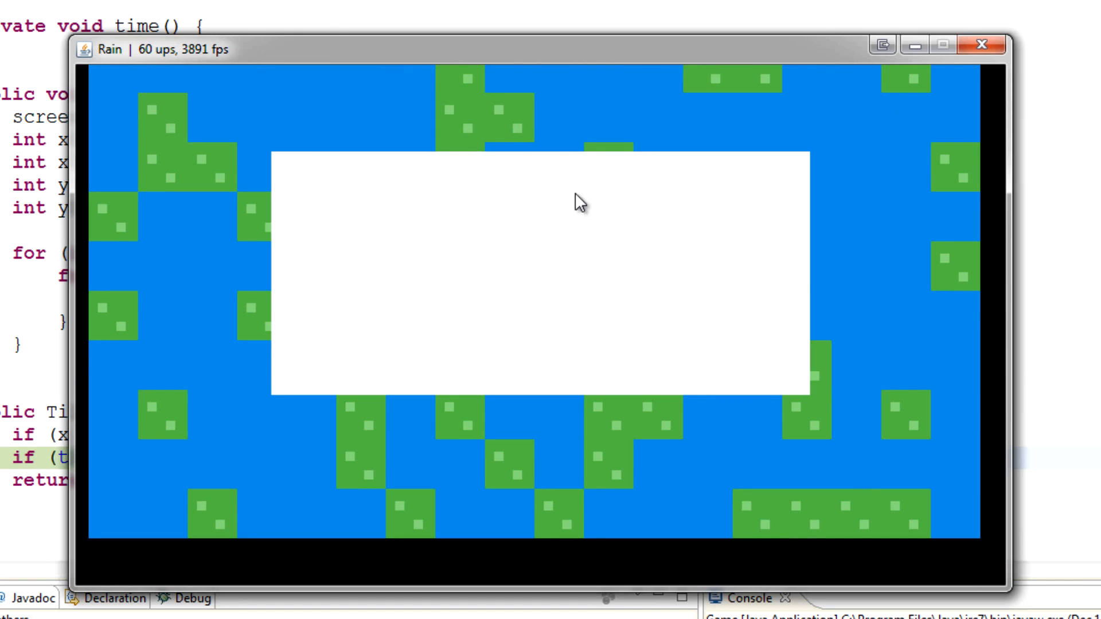
mouse_move(338, 156)
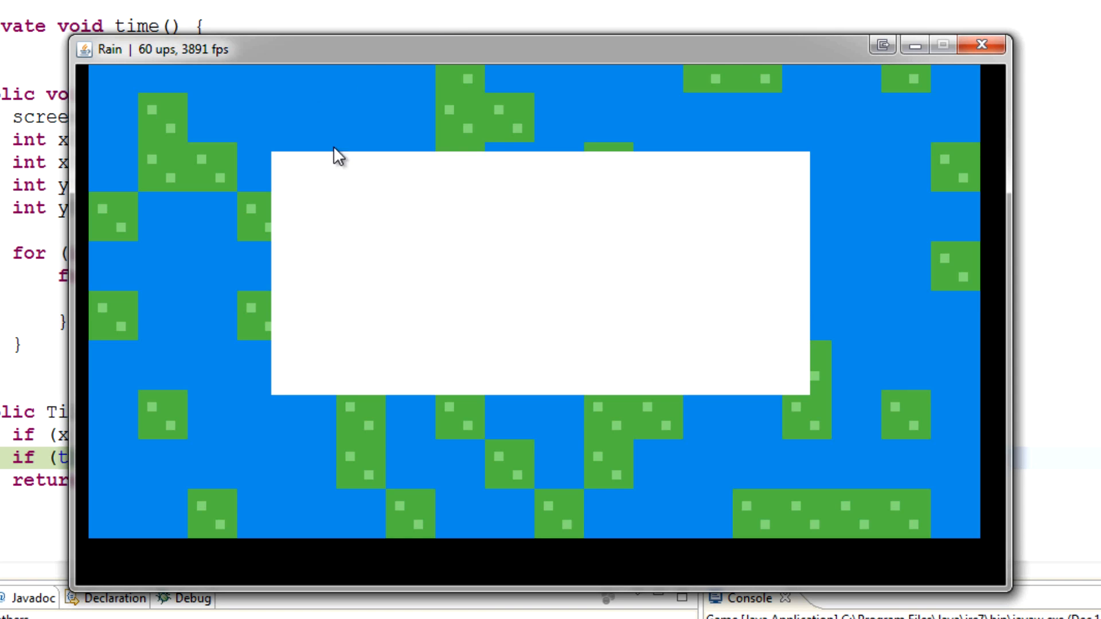
mouse_move(777, 144)
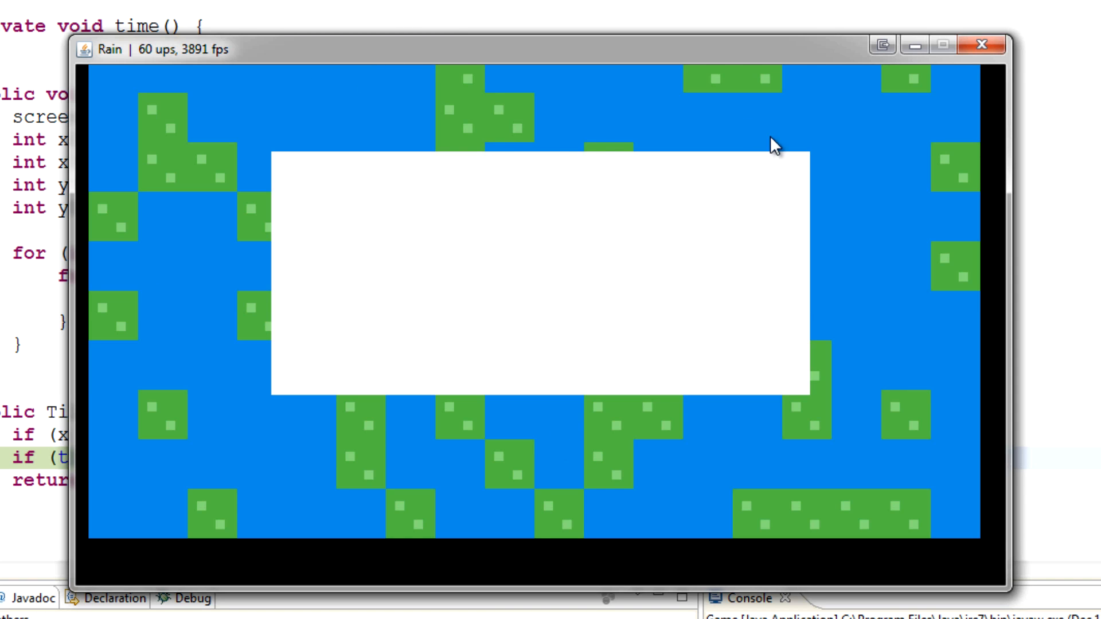
mouse_move(989, 323)
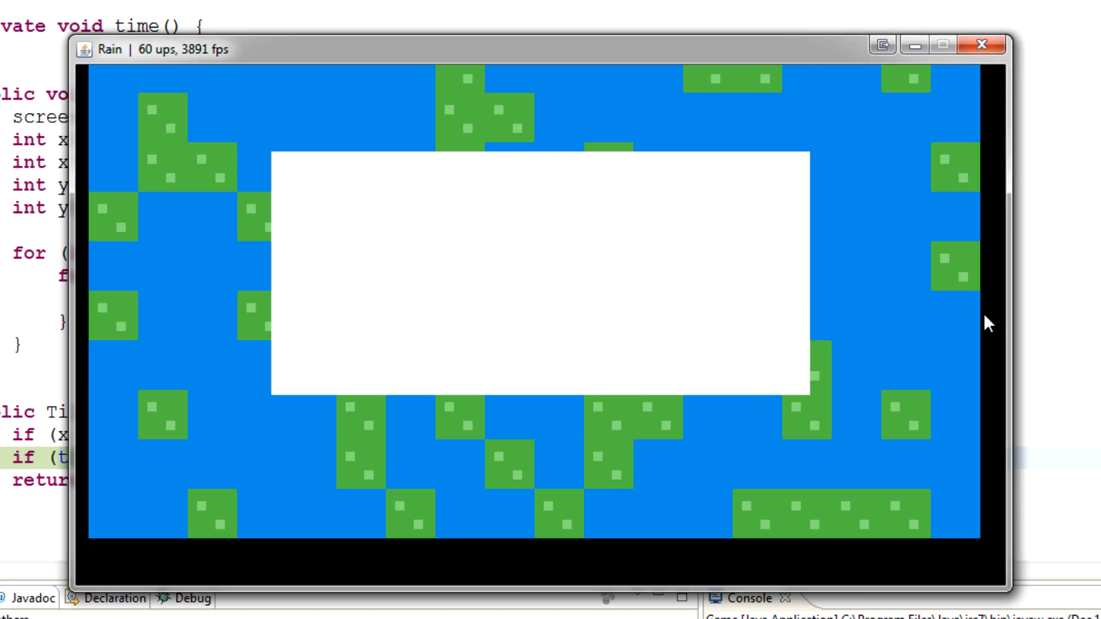
mouse_move(989, 323)
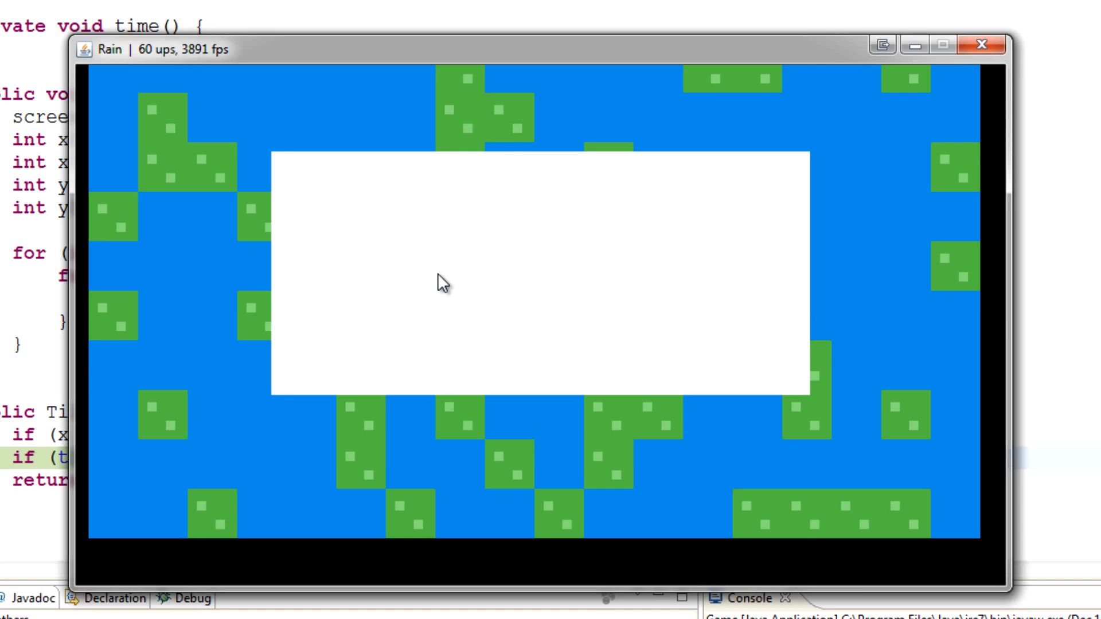
mouse_move(488, 260)
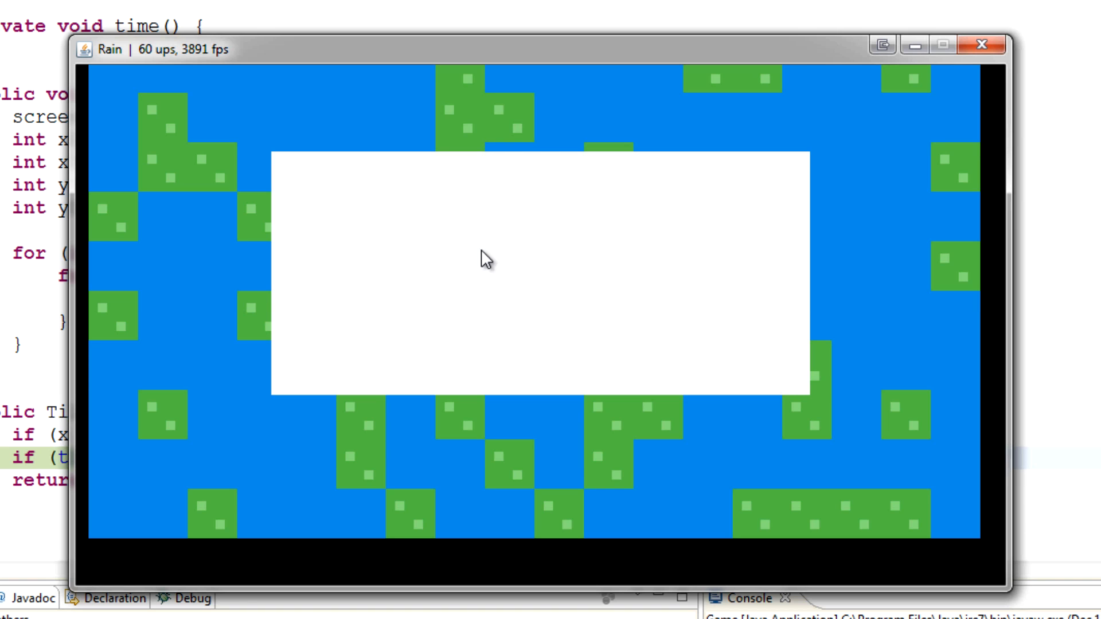
mouse_move(916, 44)
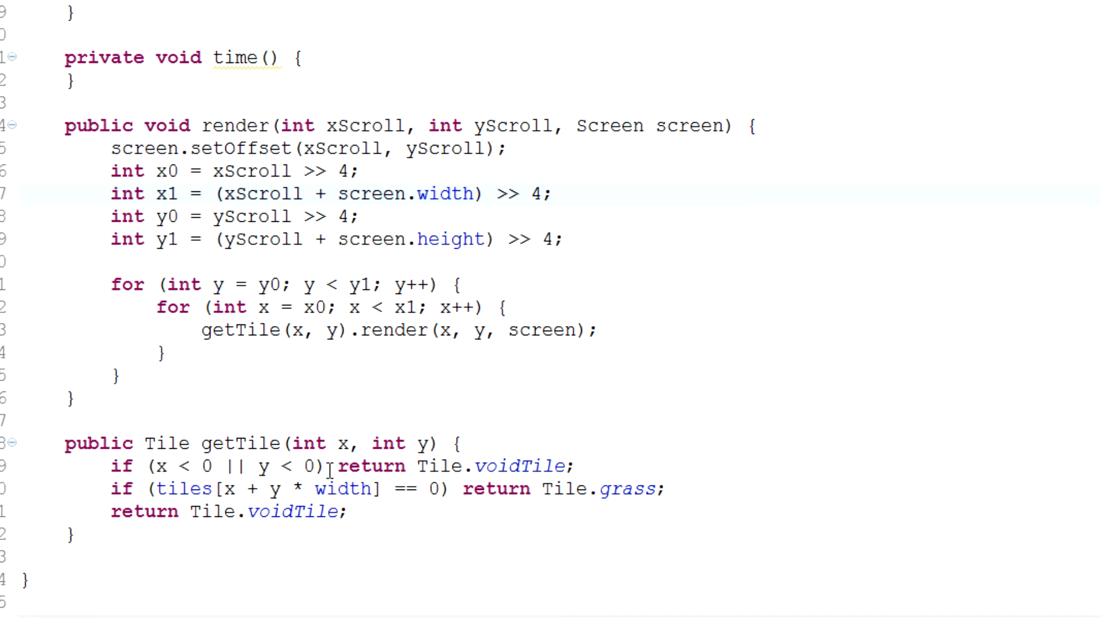
- Extend the condition with `|| x >= width || y >= height` so out-of-range tiles return voidTile
type("|| x")
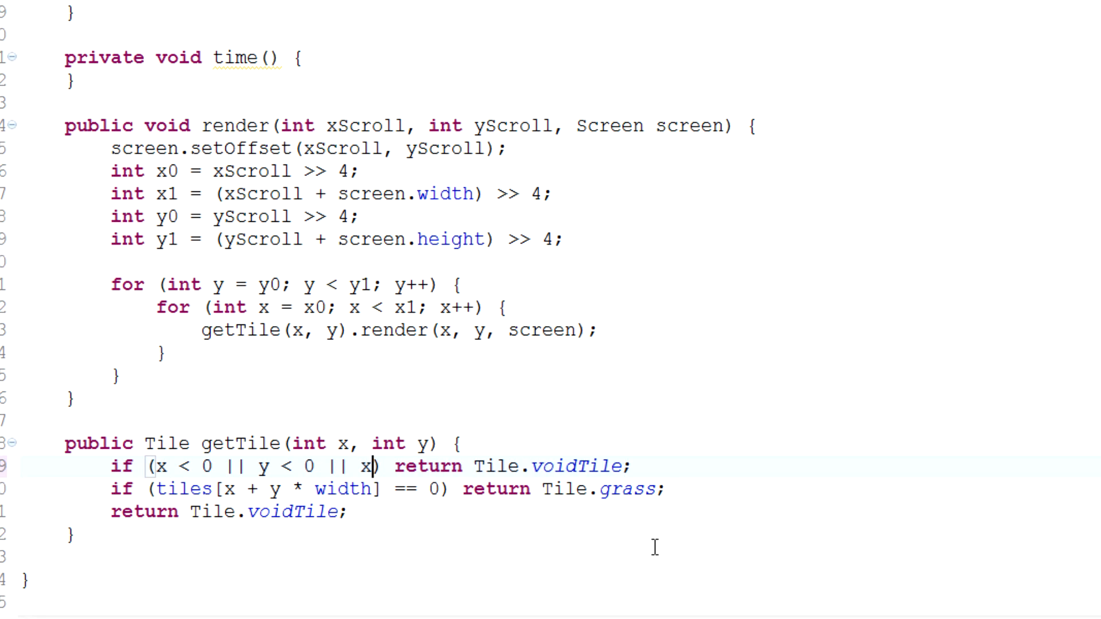
type(">=")
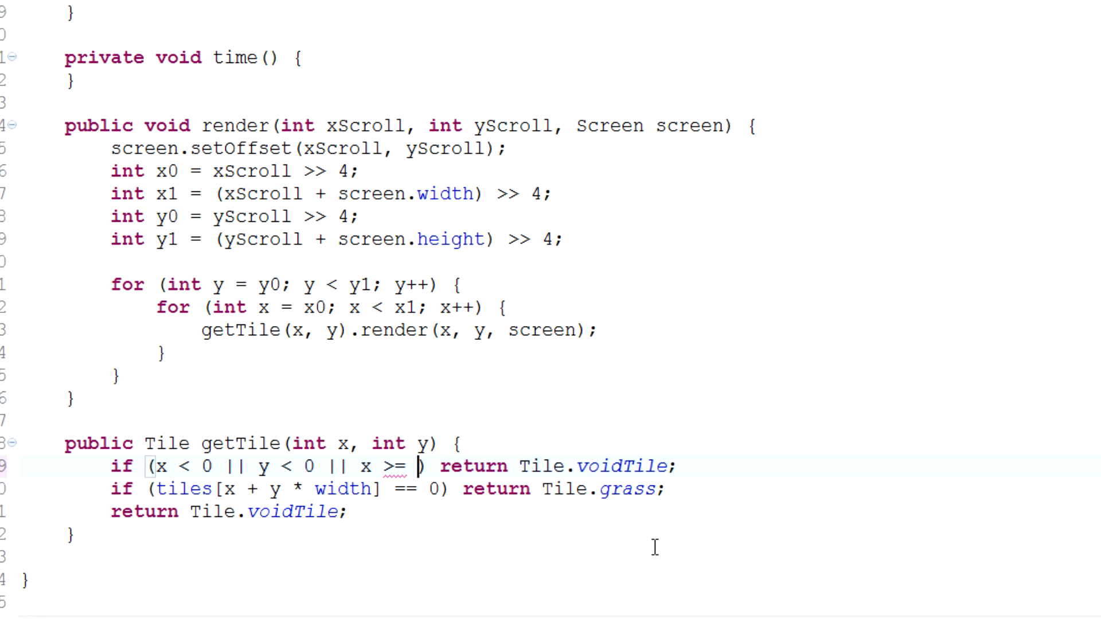
type("width || y >")
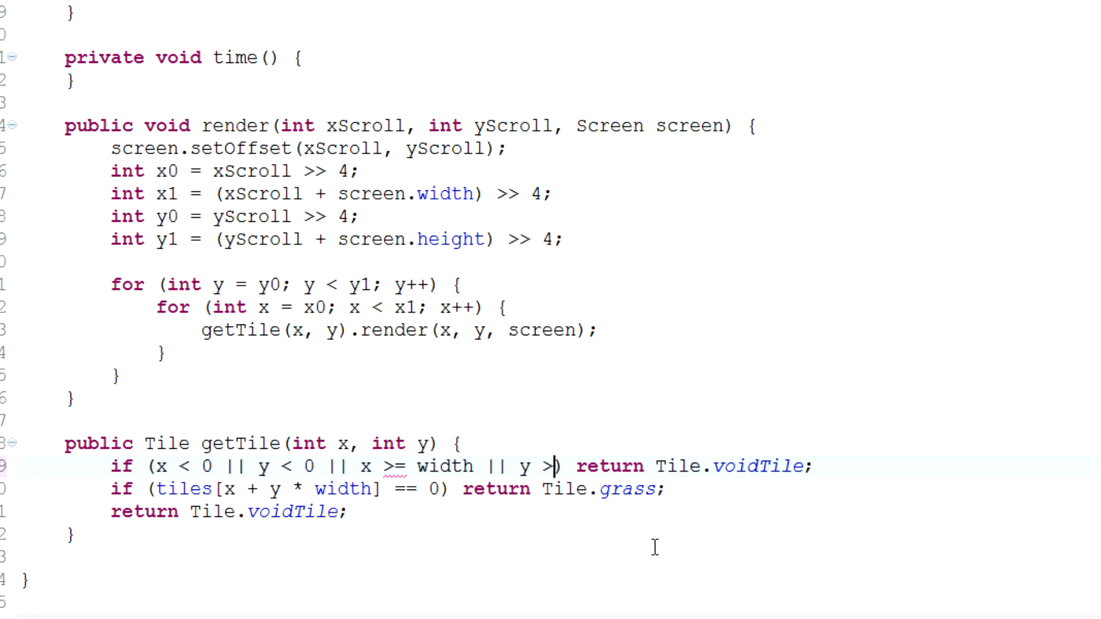
type("= height")
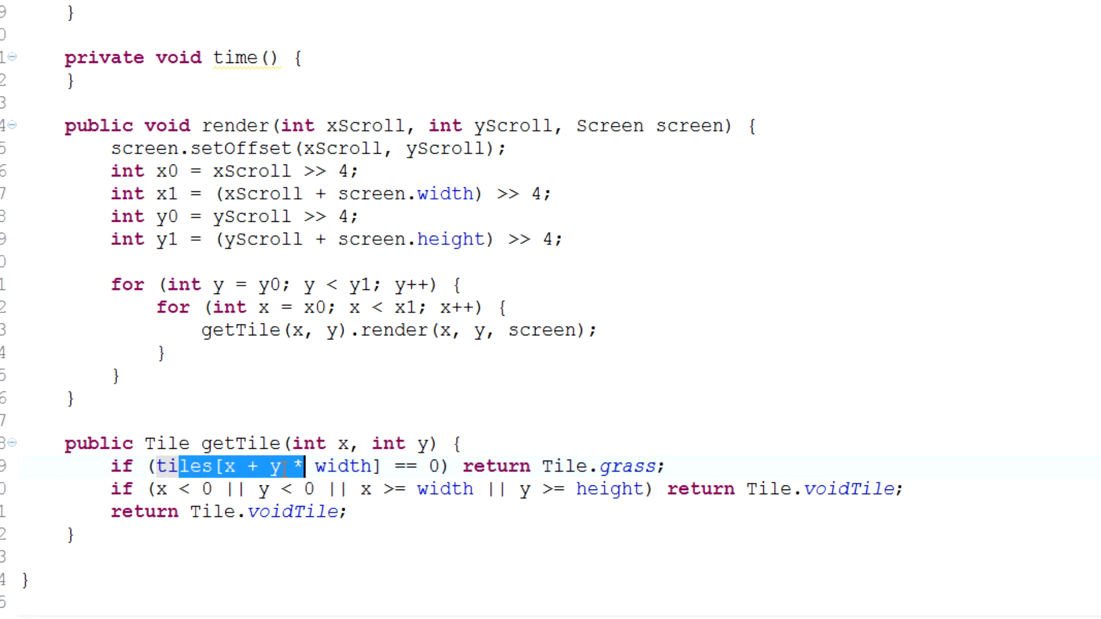
left_click(280, 465)
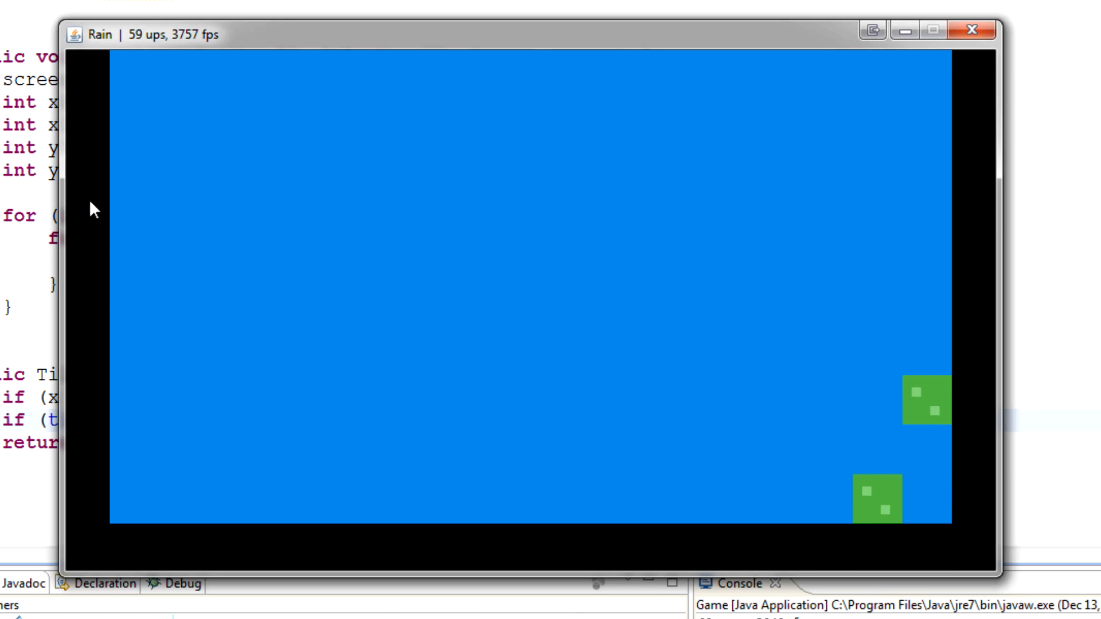
mouse_move(420, 39)
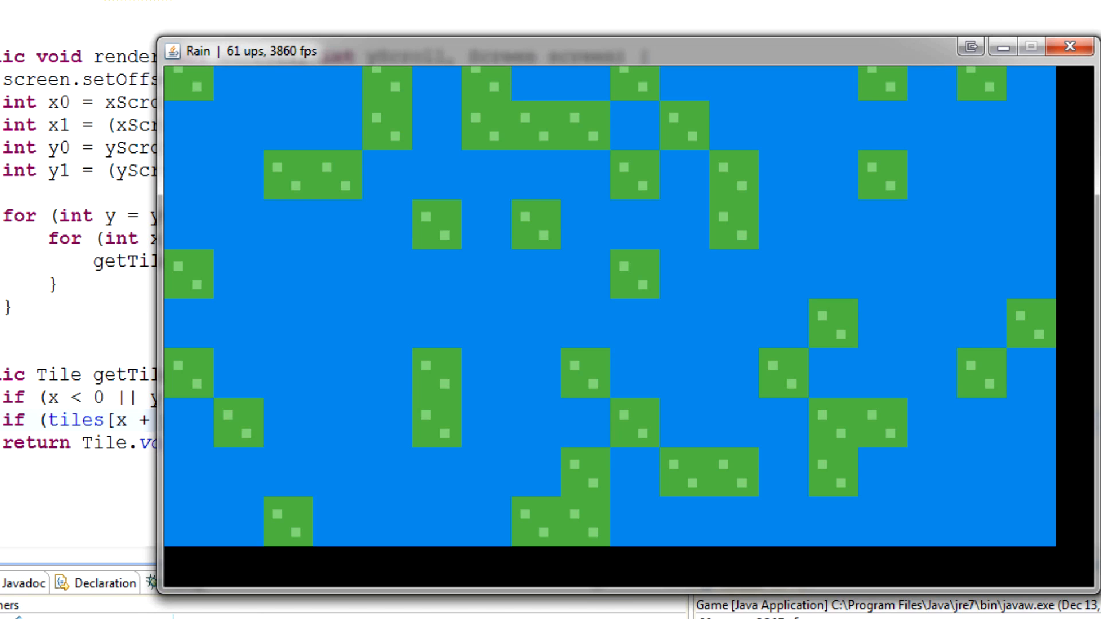
- Close the Rain window after scrolling past the map edges without a crash
left_click(1088, 40)
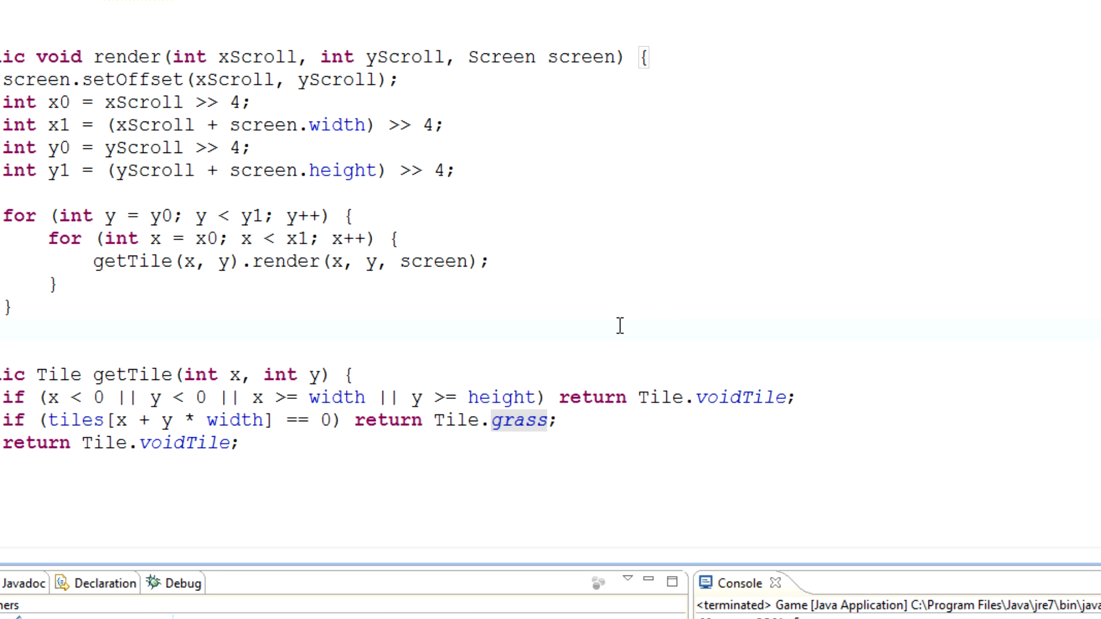